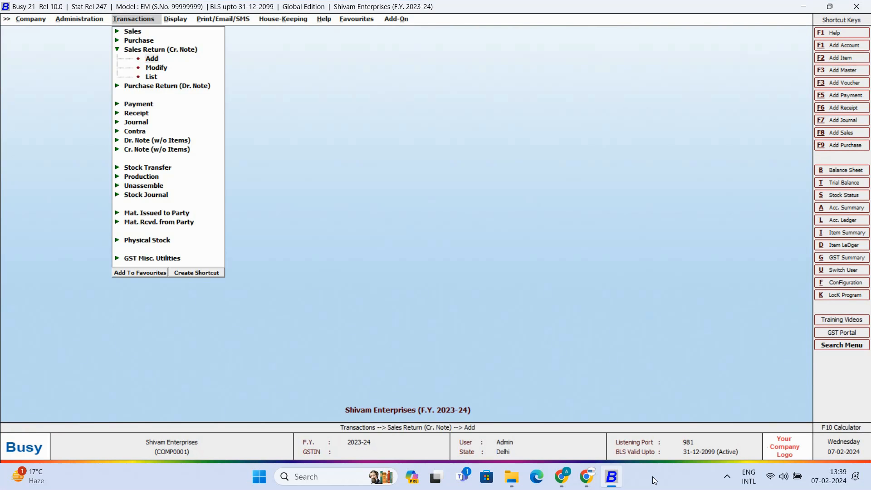
Add a Sales Return (Cr. Note) for party Satyam Mart against original invoice 1/2023-24 dated 01-02-2024
click(152, 58)
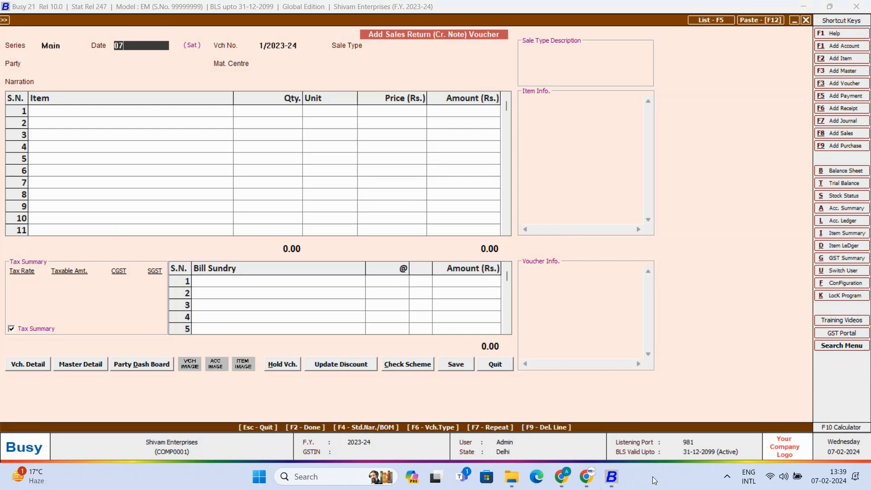
text(saty)
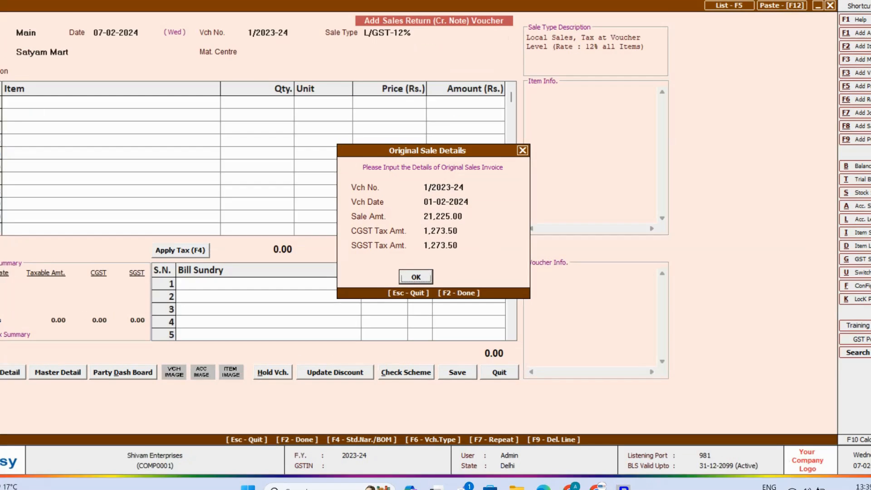
click(416, 277)
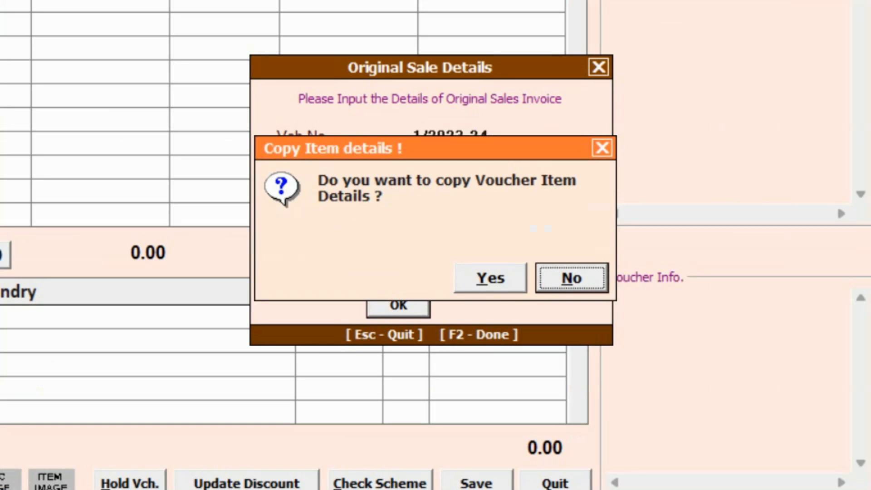
Answer Yes to copying item details and confirm the Original Sale Details dialog
click(571, 277)
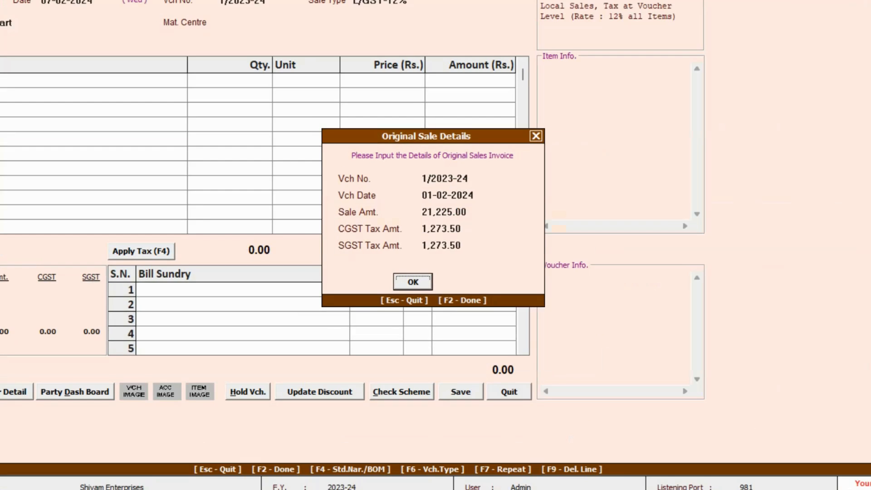
click(412, 282)
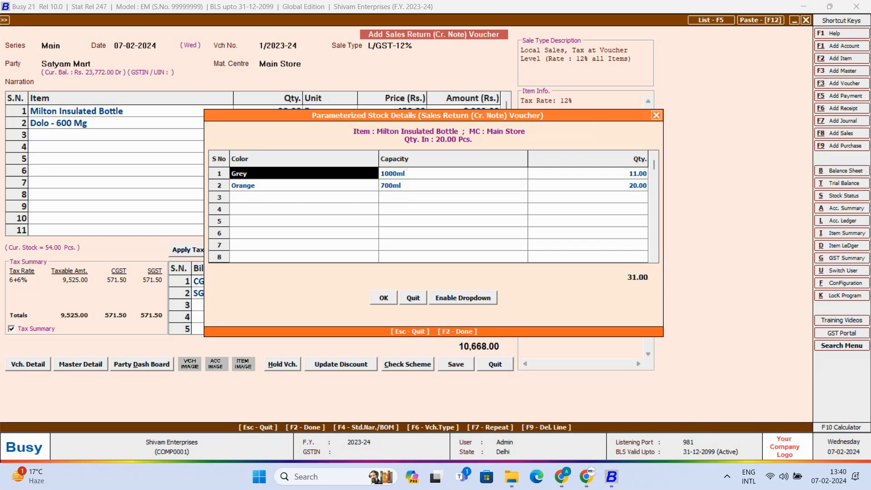
Accept the Milton Insulated Bottle breakdown of 20 pcs (10 Grey, 10 Orange), bringing the voucher total to 10,668.00
click(382, 298)
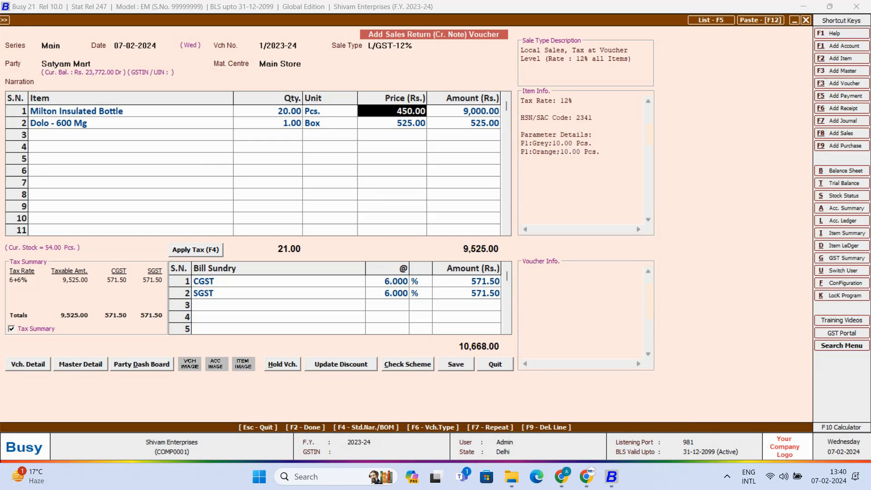